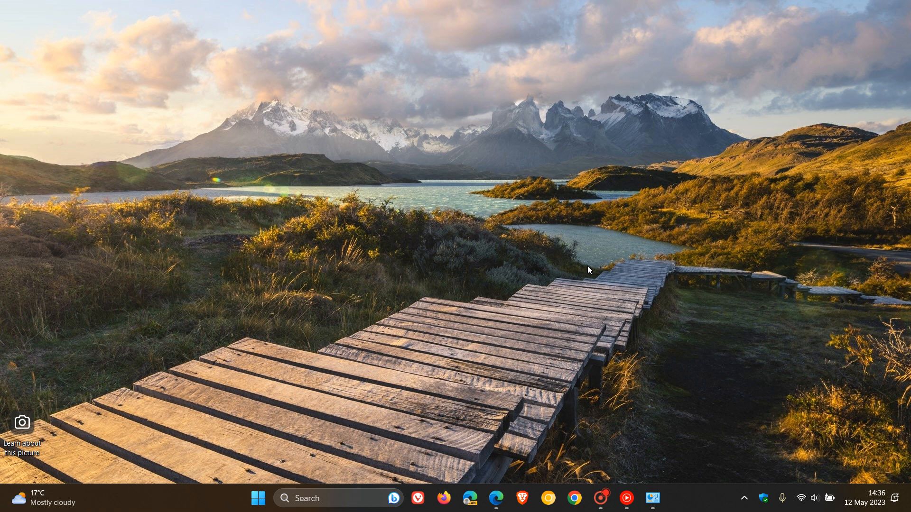
- Restore Edge from the taskbar to show the Build 22000.2001 Windows Blogs post
{"action": "left_click", "coordinate": [497, 499]}
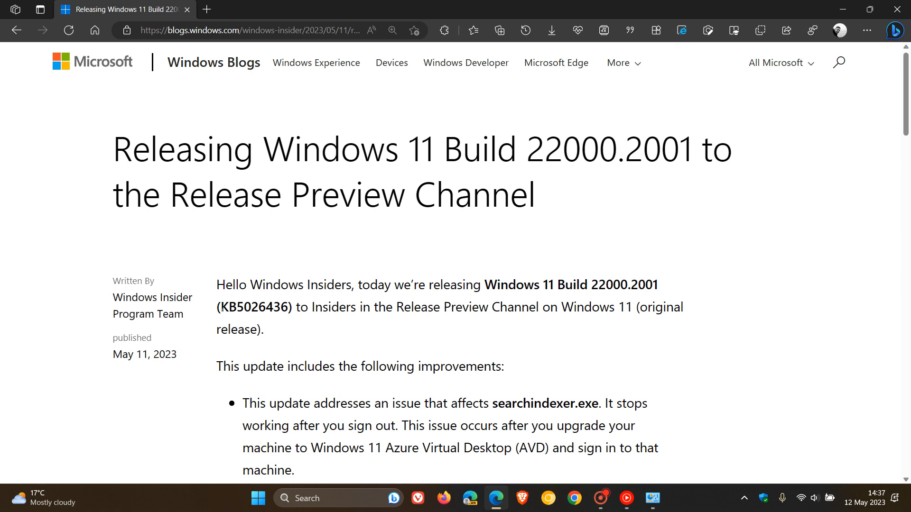
- Skim the Build 22000.2001 blog post in Edge, then send the window out of view
{"action": "left_click_drag", "start_coordinate": [220, 307], "coordinate": [247, 307]}
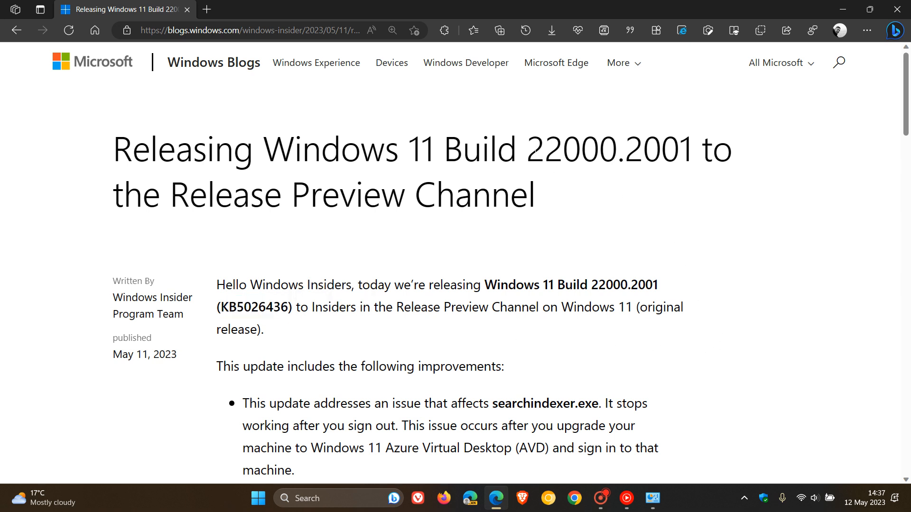
{"action": "double_click", "coordinate": [571, 148]}
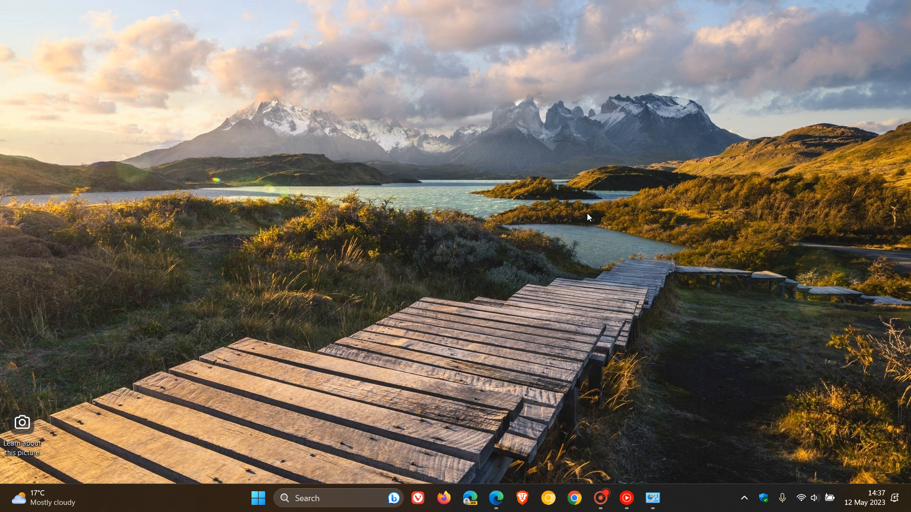
{"action": "mouse_move", "coordinate": [618, 424]}
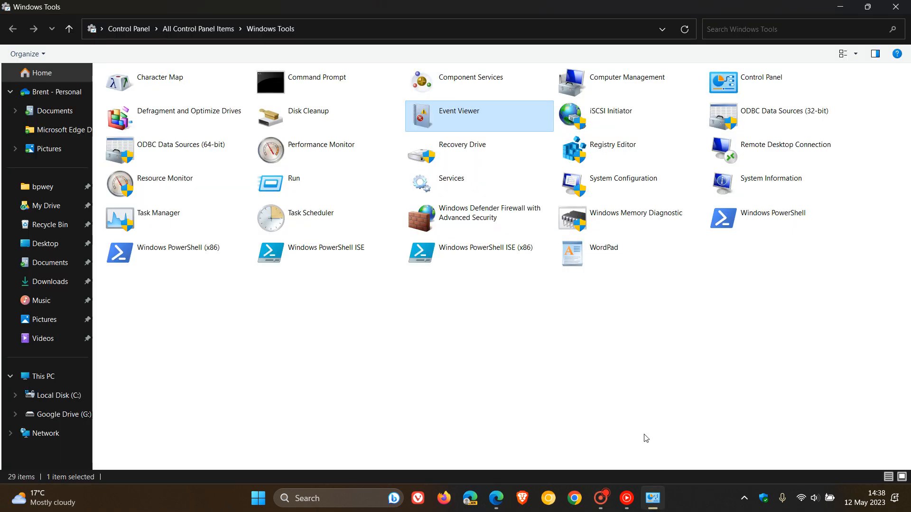
- Select Task Scheduler in the Windows Tools folder and launch it
{"action": "left_click", "coordinate": [311, 218]}
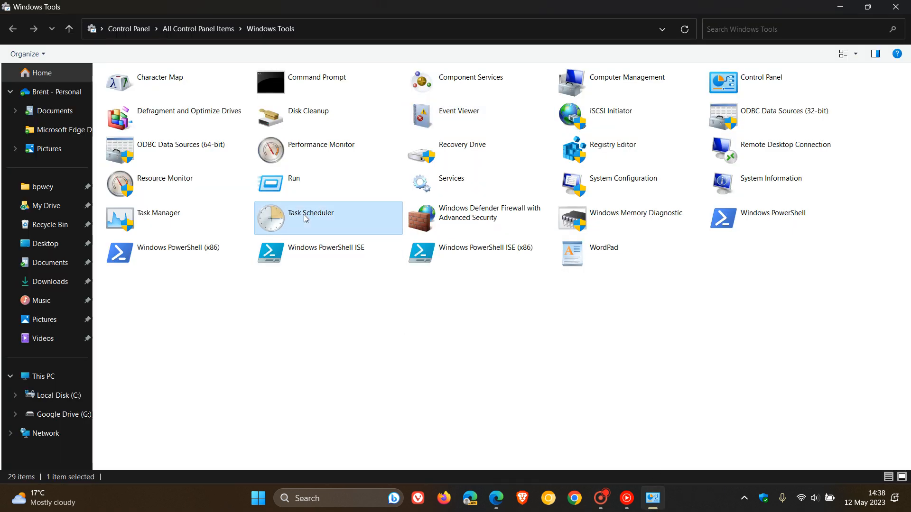
{"action": "double_click", "coordinate": [310, 218]}
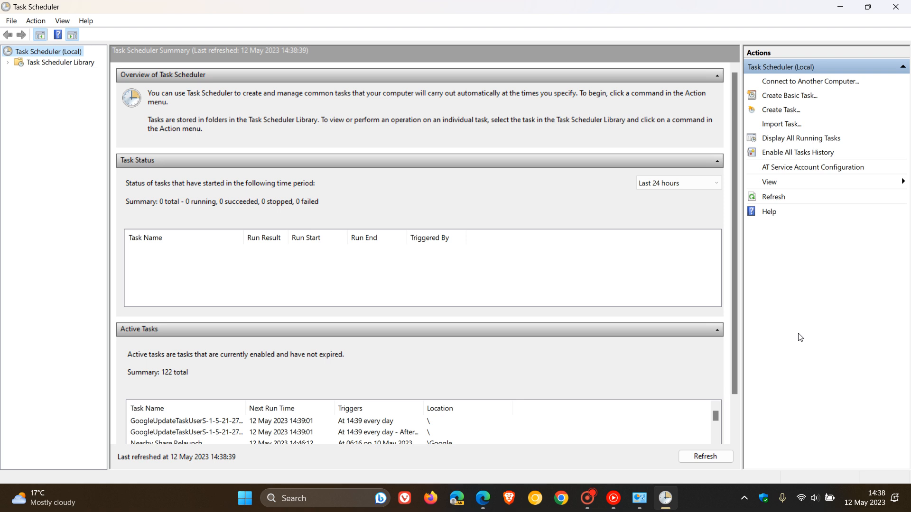
{"action": "mouse_move", "coordinate": [901, 6]}
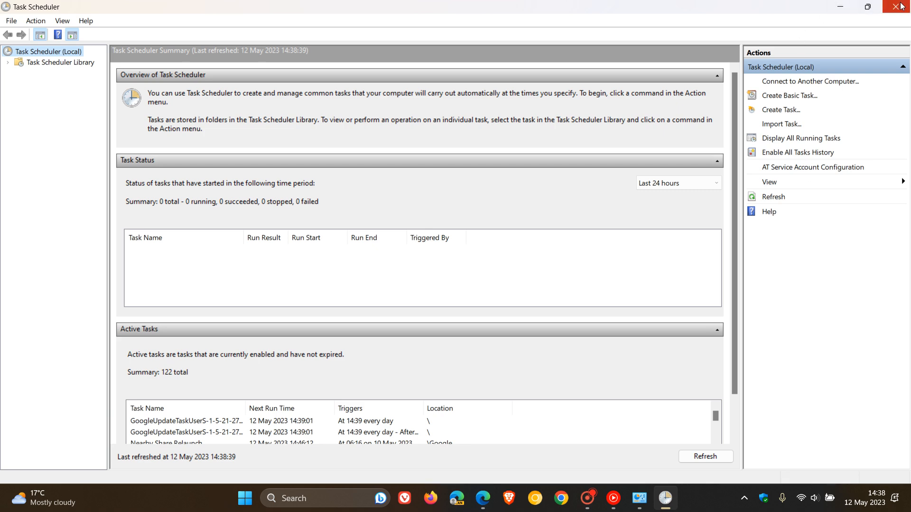
- Close Task Scheduler after viewing its summary of 122 active tasks
{"action": "left_click", "coordinate": [904, 6]}
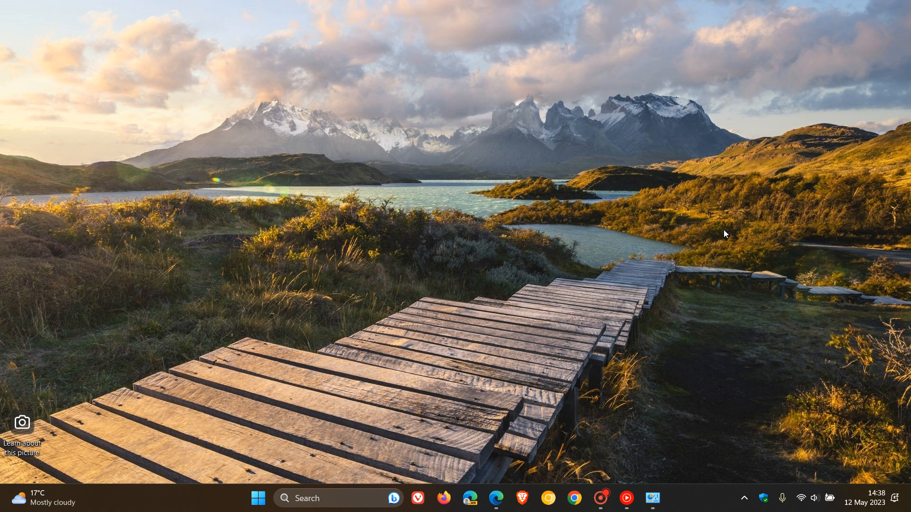
{"action": "mouse_move", "coordinate": [632, 361]}
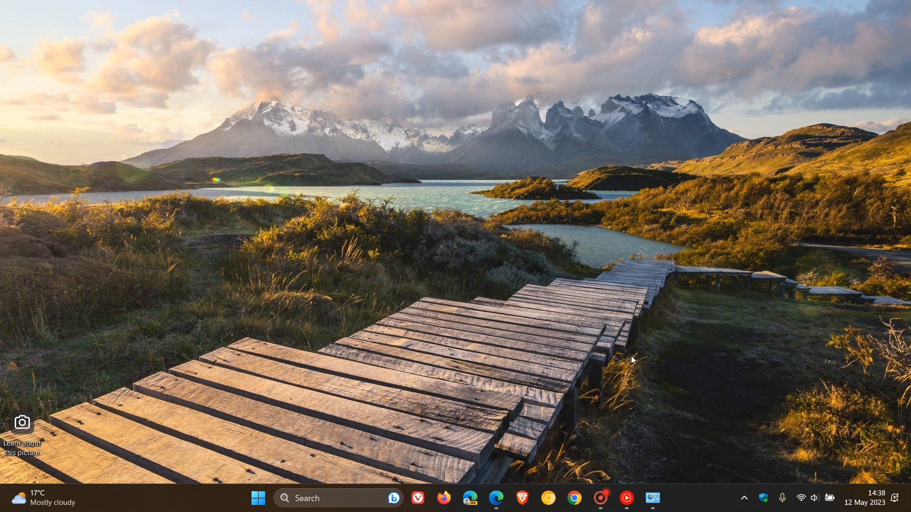
- Restore Edge showing the blogs.windows.com post in Internet Explorer mode
{"action": "left_click", "coordinate": [496, 499]}
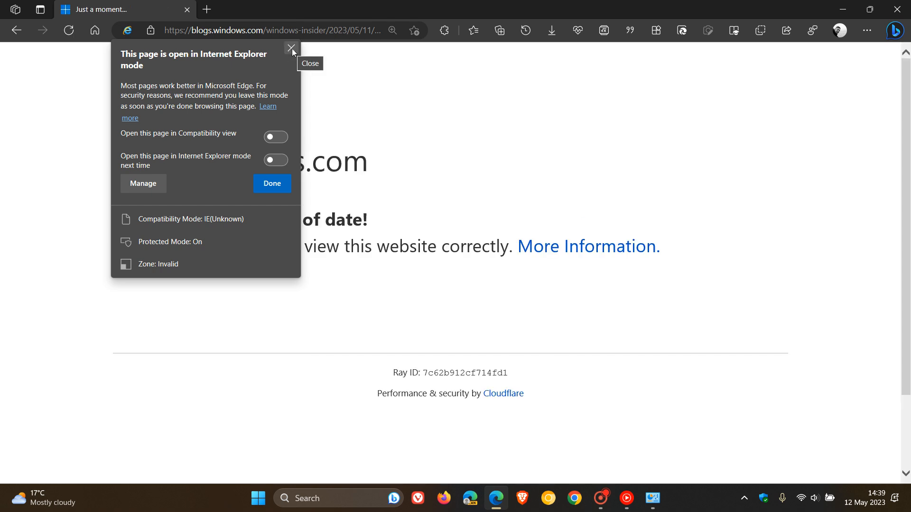
- Dismiss the 'This page is open in Internet Explorer mode' flyout in Edge
{"action": "left_click", "coordinate": [292, 48]}
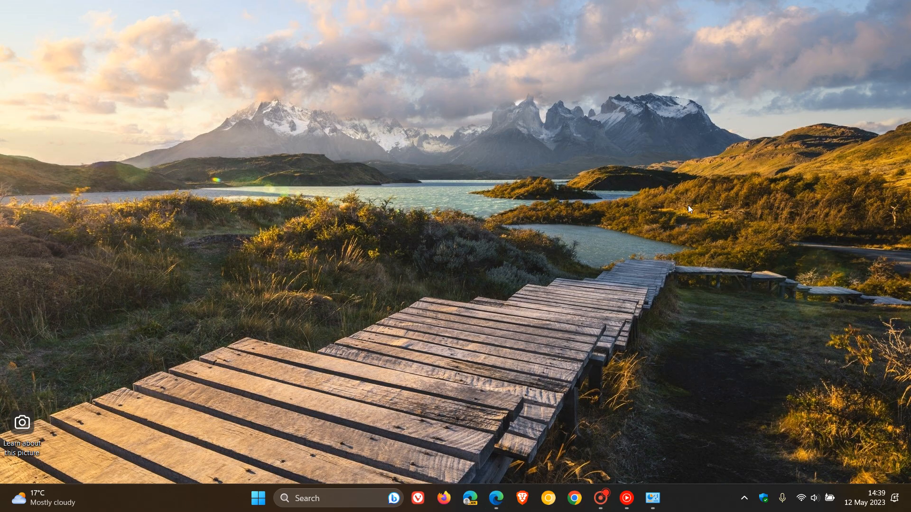
{"action": "mouse_move", "coordinate": [700, 307]}
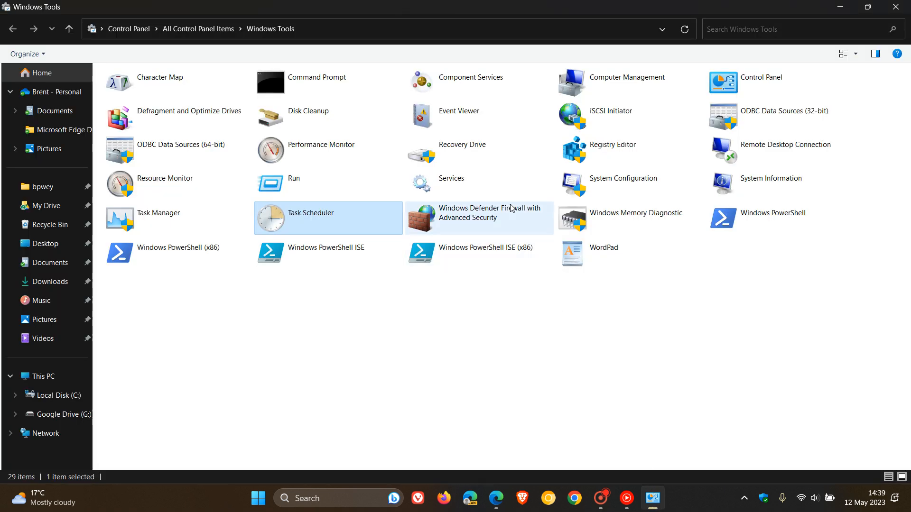
- Select Event Viewer in the Windows Tools folder and launch it
{"action": "left_click", "coordinate": [459, 111]}
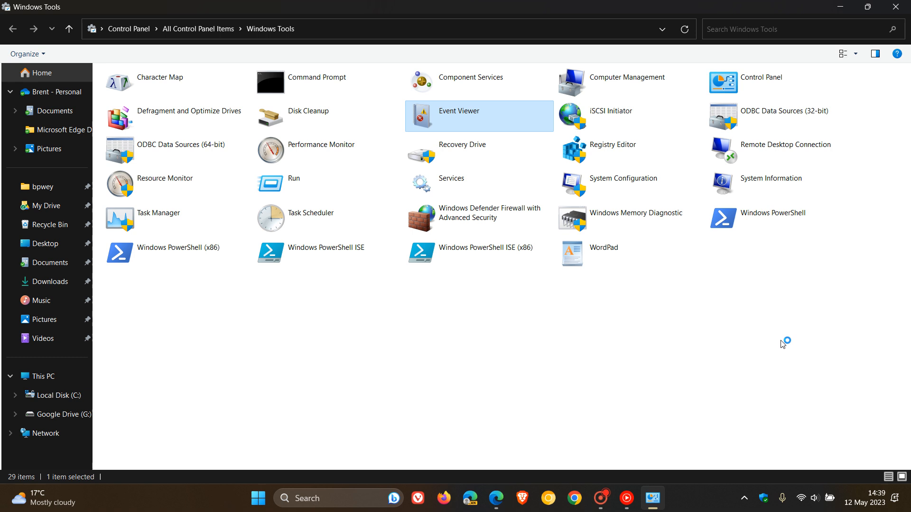
{"action": "double_click", "coordinate": [459, 111]}
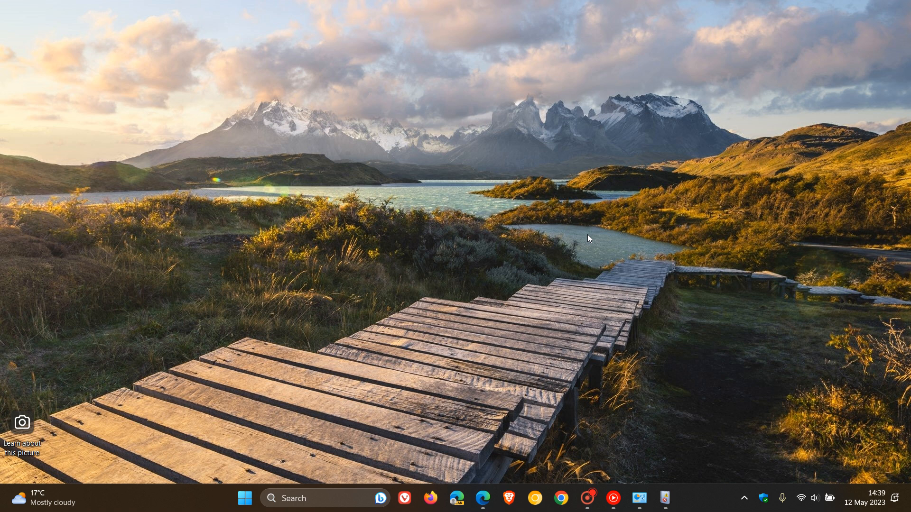
{"action": "mouse_move", "coordinate": [594, 222]}
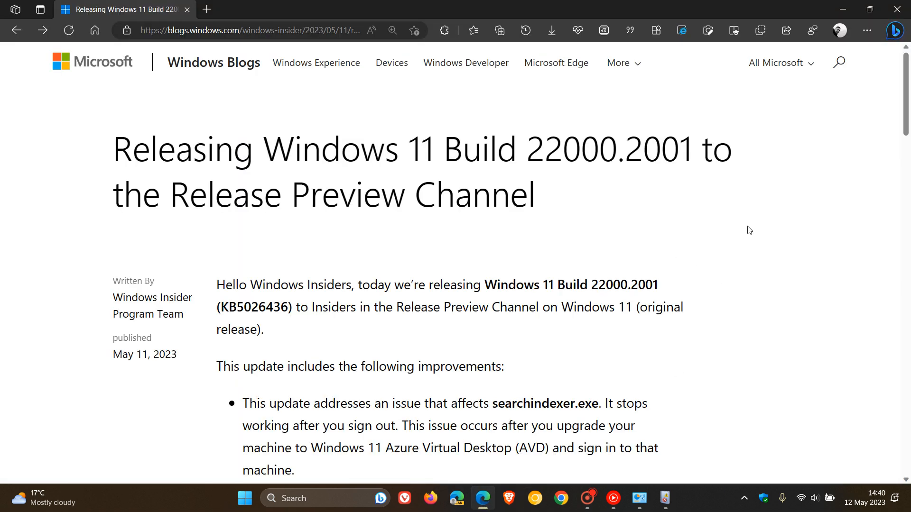
{"action": "mouse_move", "coordinate": [746, 227]}
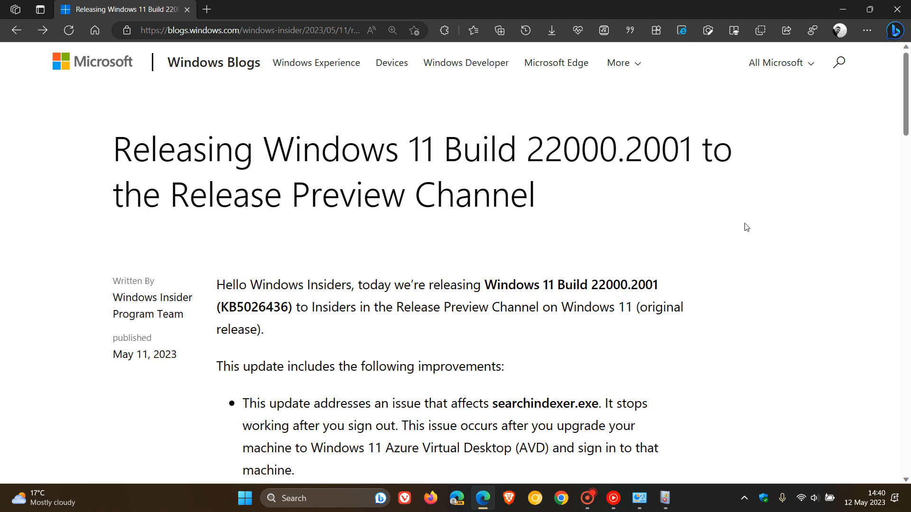
{"action": "mouse_move", "coordinate": [780, 173]}
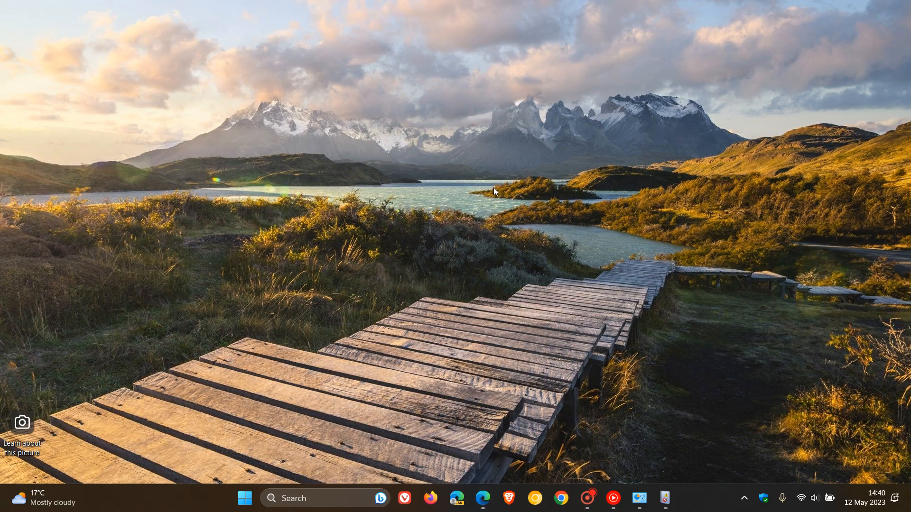
{"action": "mouse_move", "coordinate": [583, 206]}
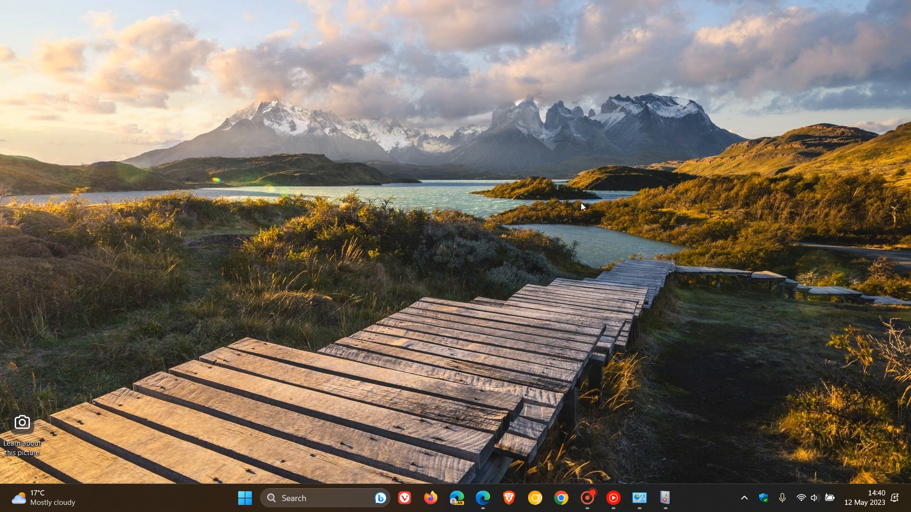
{"action": "mouse_move", "coordinate": [562, 246]}
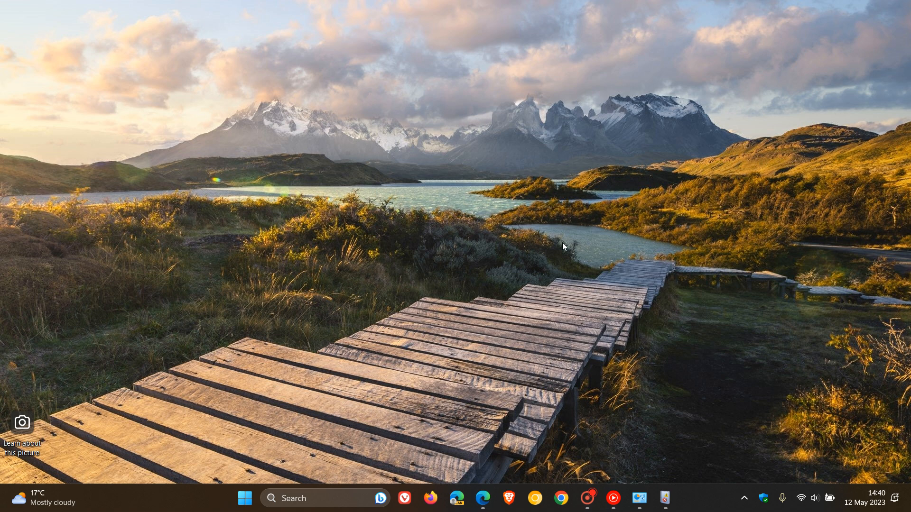